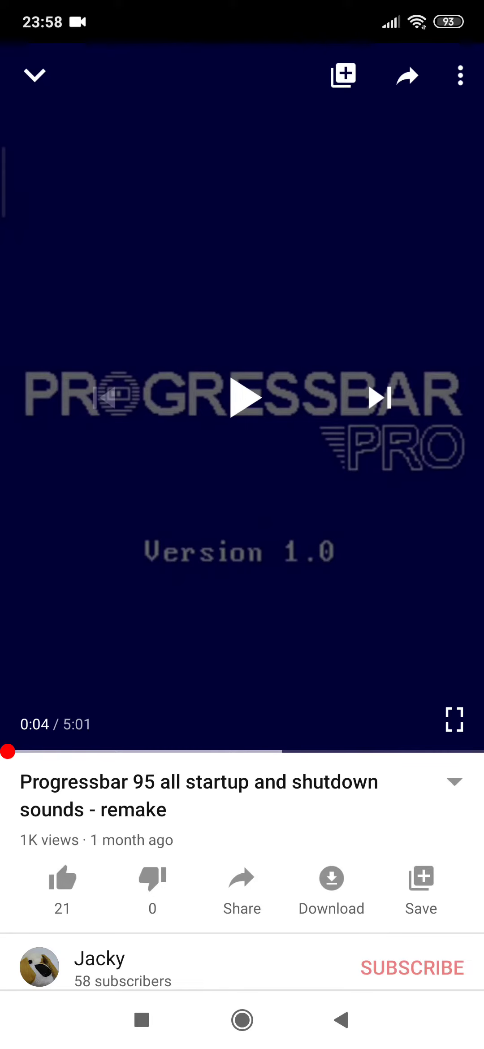
Step: Pause the Progressbar 95 video at 0:06 of 5:01
scroll("down", 3)
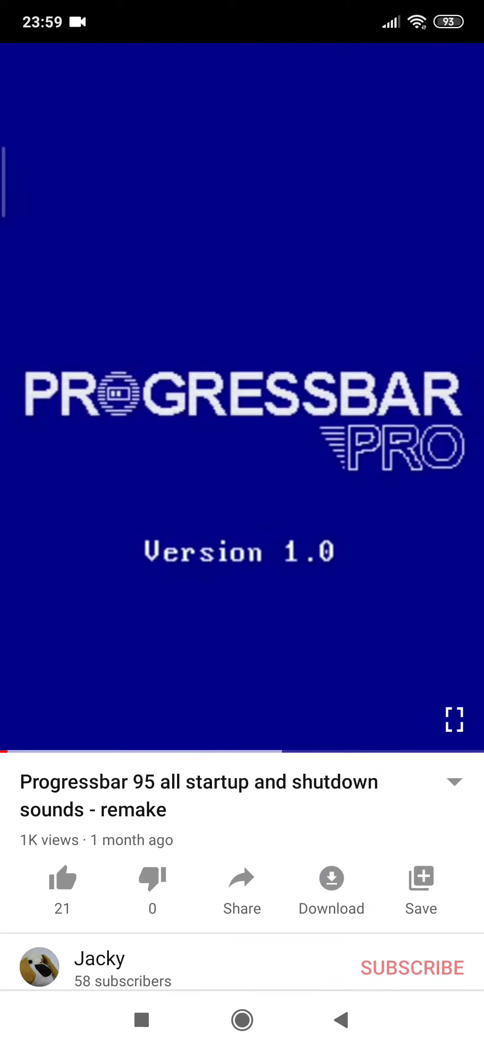
left_click(242, 401)
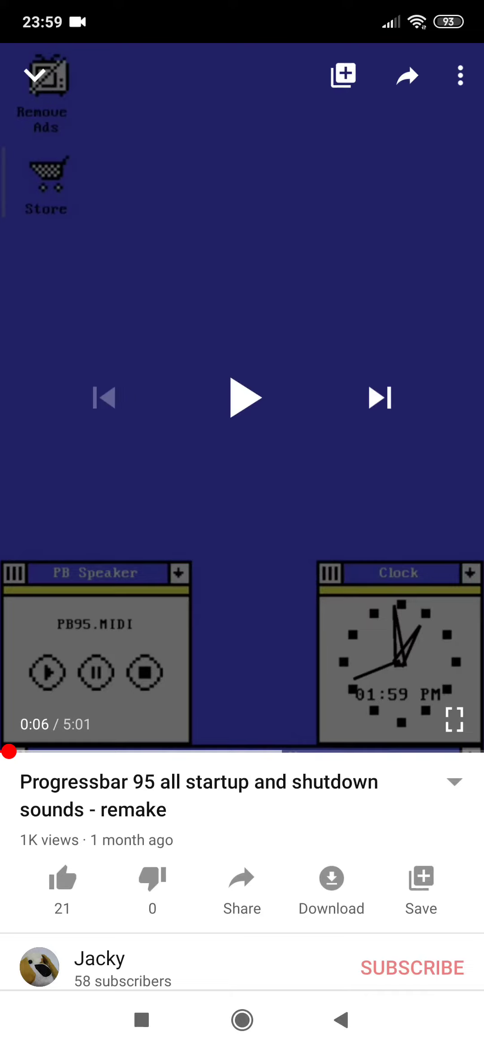
Step: Expand the video description to reveal the exact count of 1,036 views
scroll("down", 3)
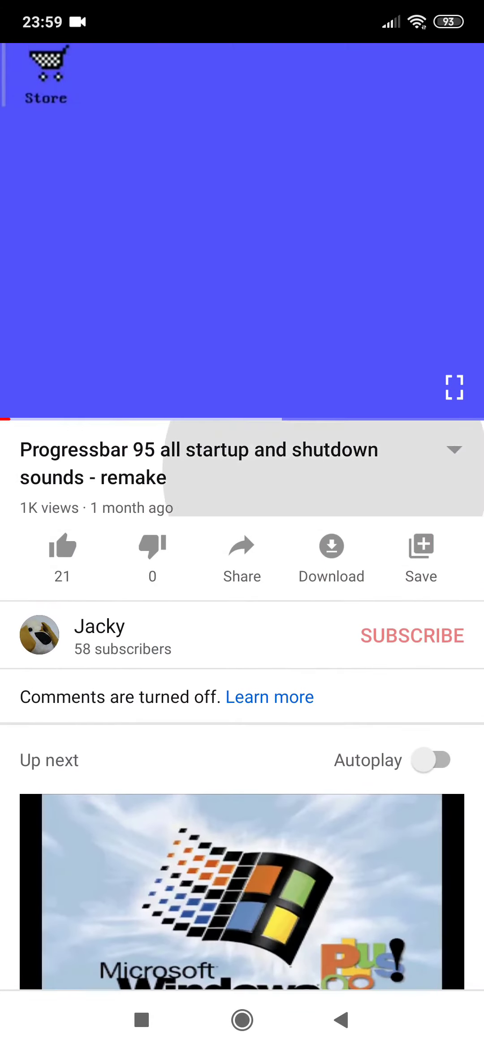
left_click(455, 450)
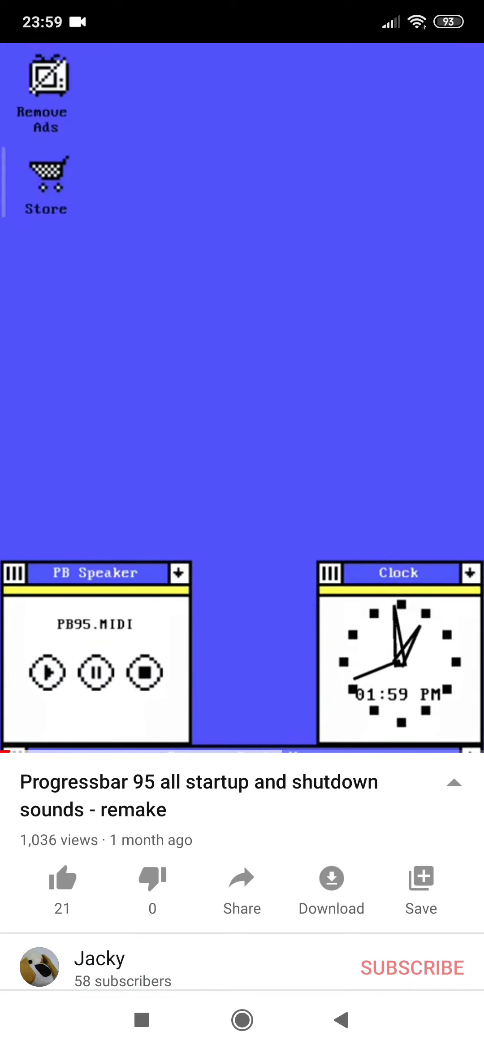
scroll("down", 3)
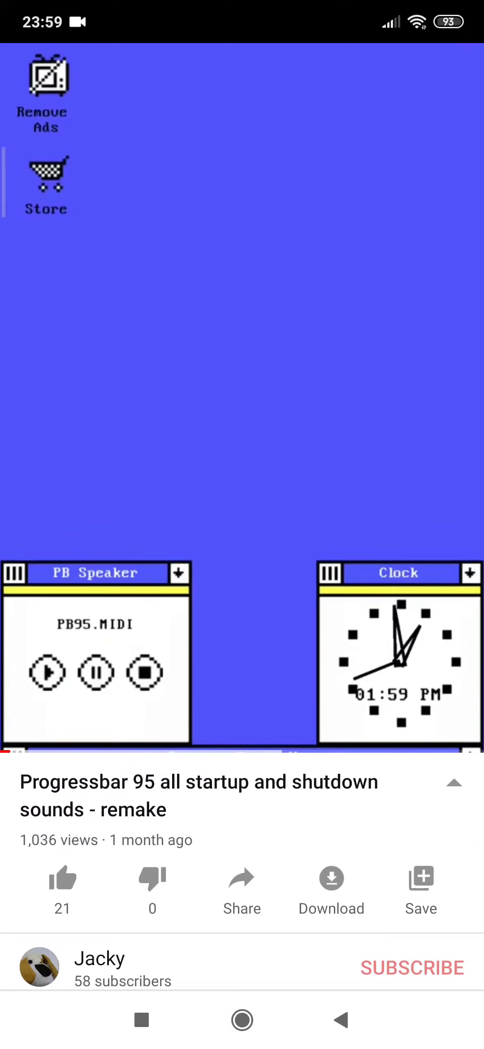
Step: Collapse the description so the views show as rounded 1K
left_click(457, 783)
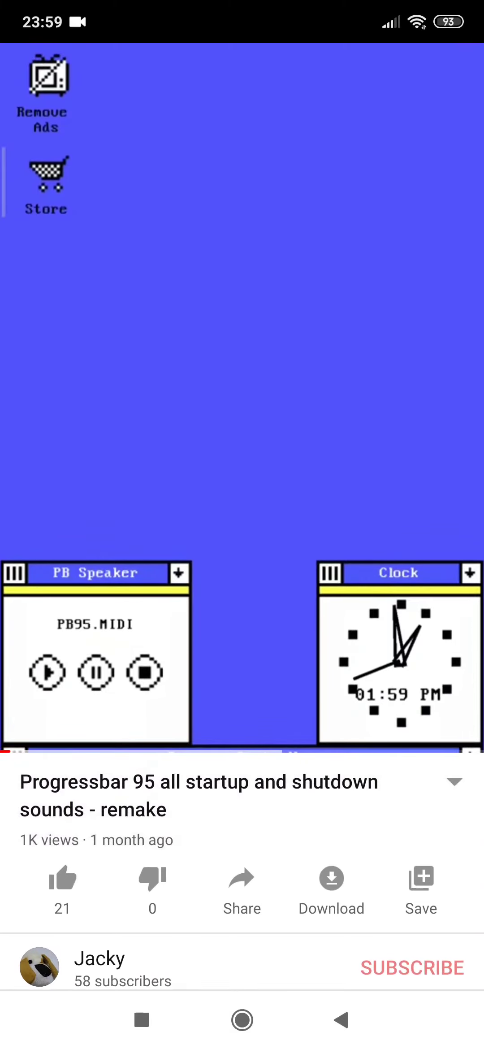